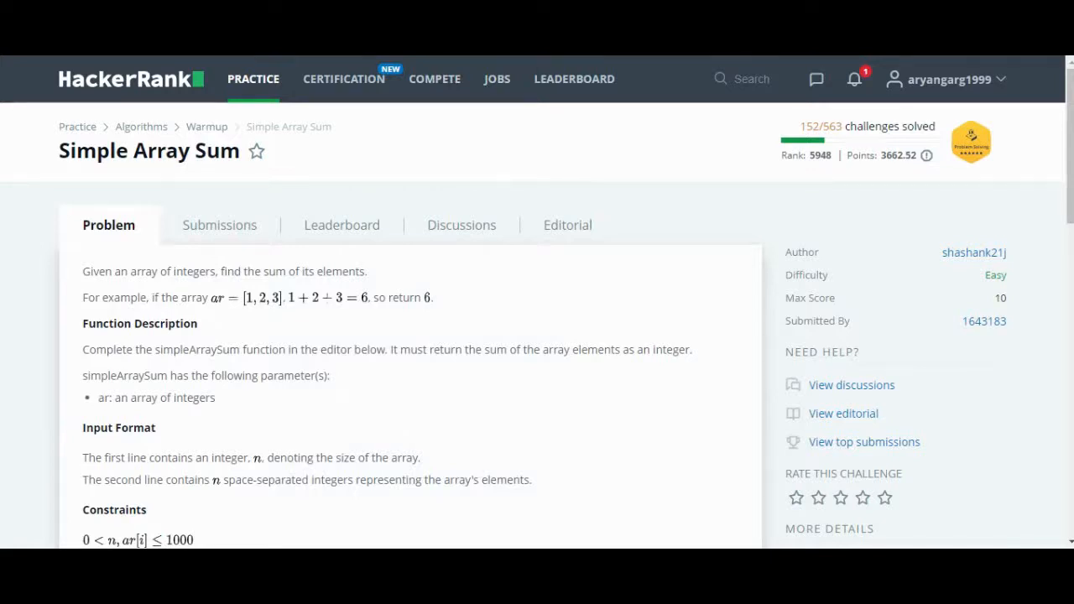
Step: Scroll the Simple Array Sum page past sample input/output down to the C++ editor stub
scroll(down, 3)
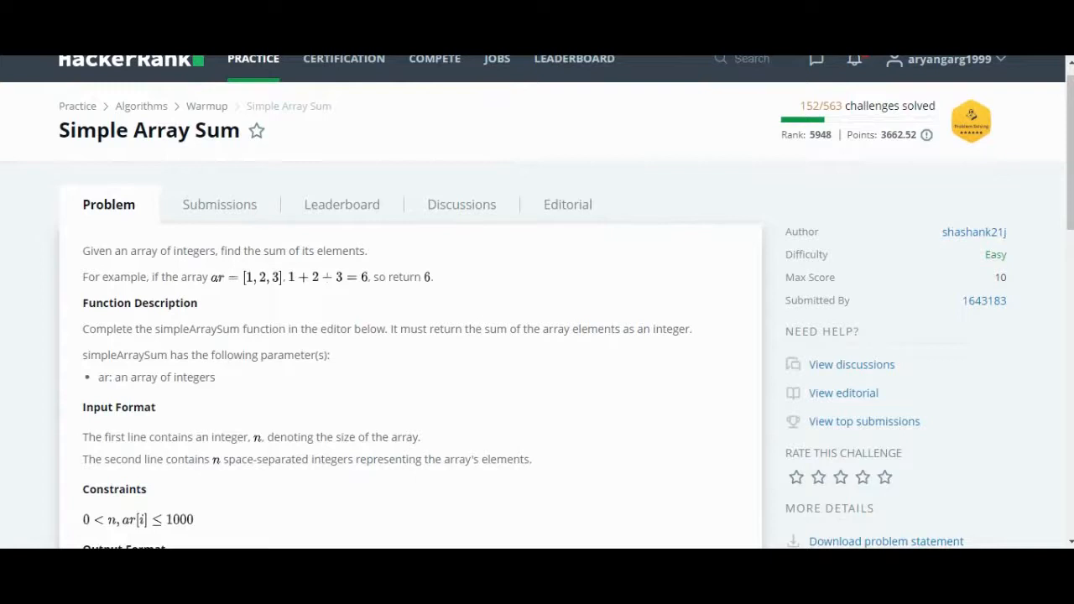
scroll(down, 3)
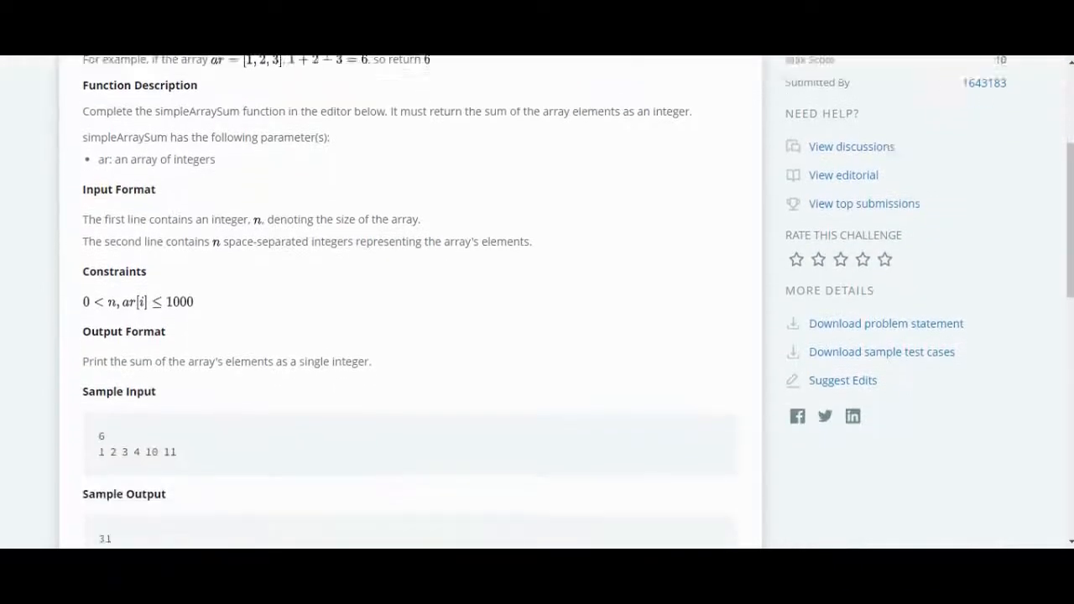
scroll(down, 3)
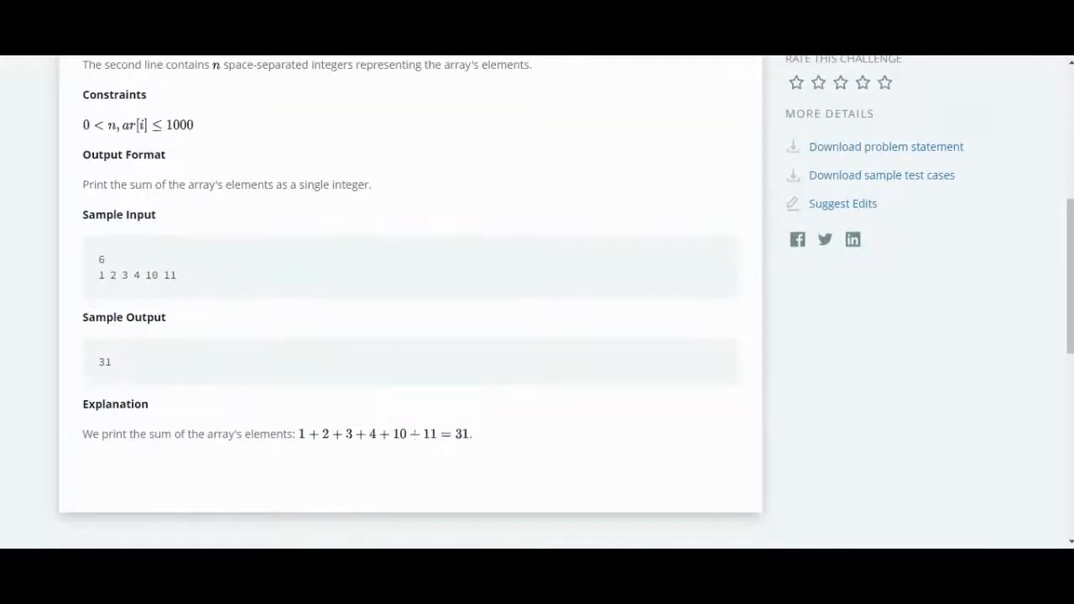
scroll(up, 3)
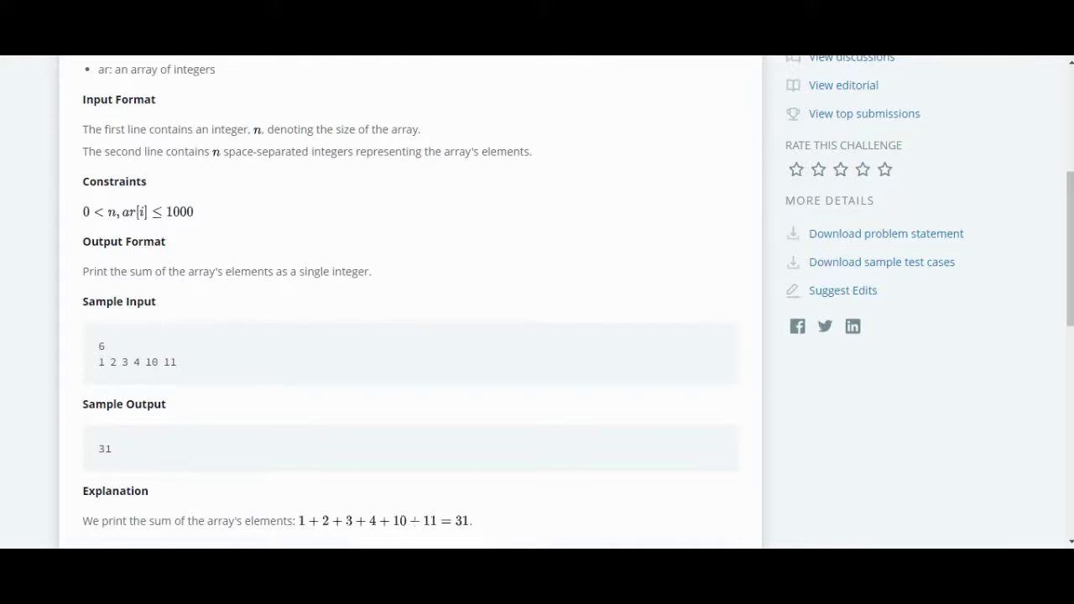
scroll(down, 3)
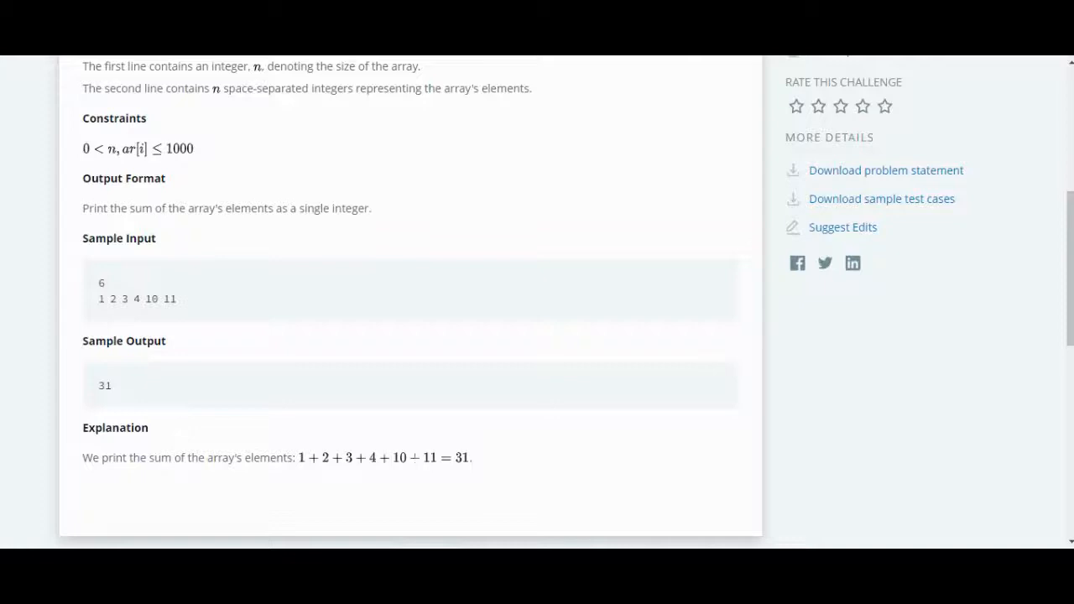
scroll(down, 3)
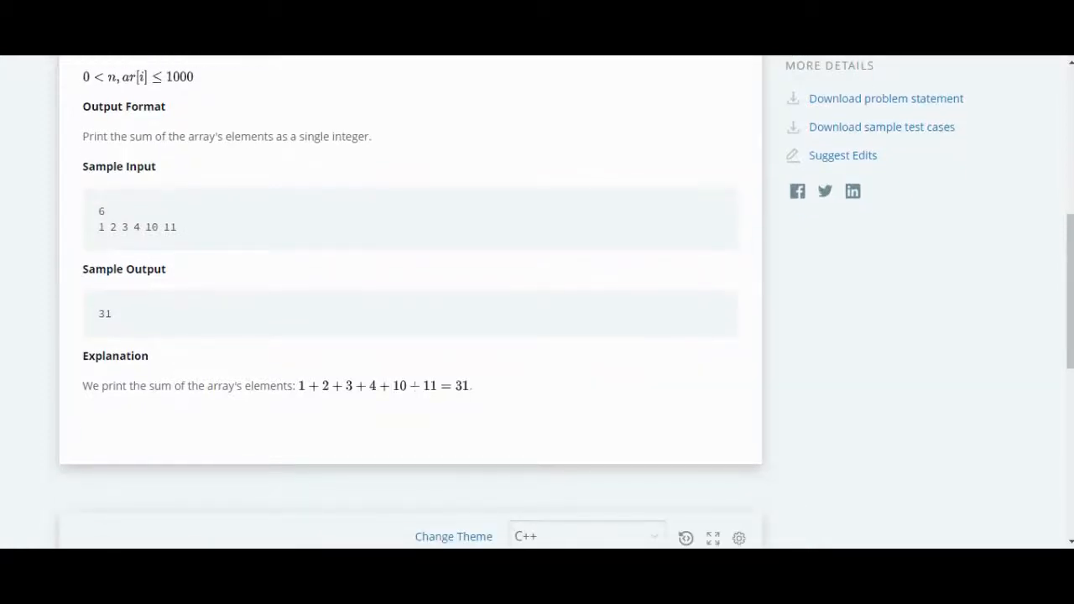
scroll(down, 3)
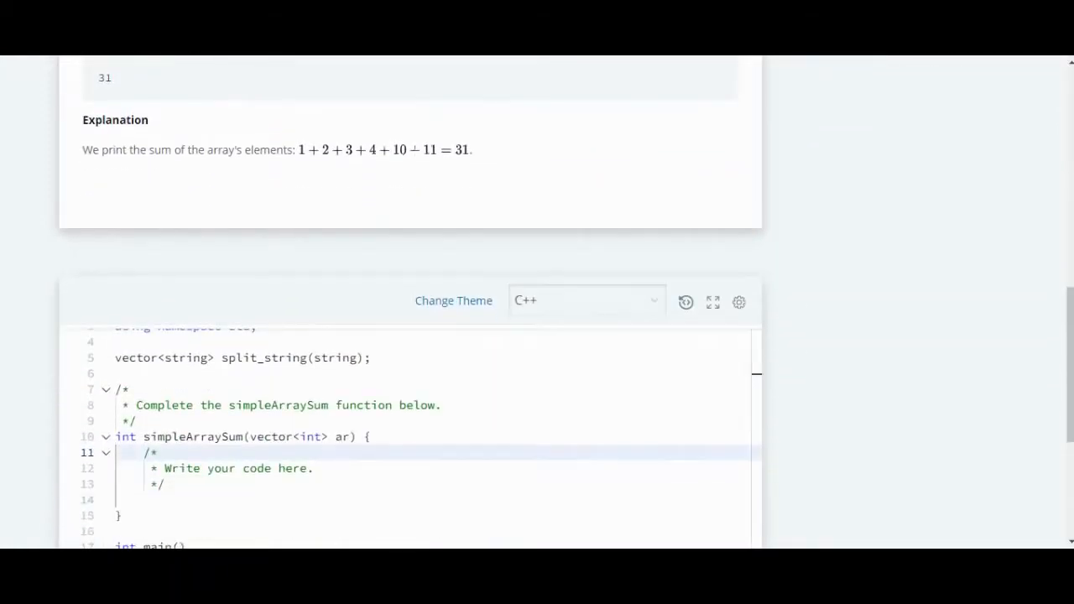
Step: Declare int n = arr.size(); and int sum = 0; in the simpleArraySum body
scroll(down, 3)
text(r)
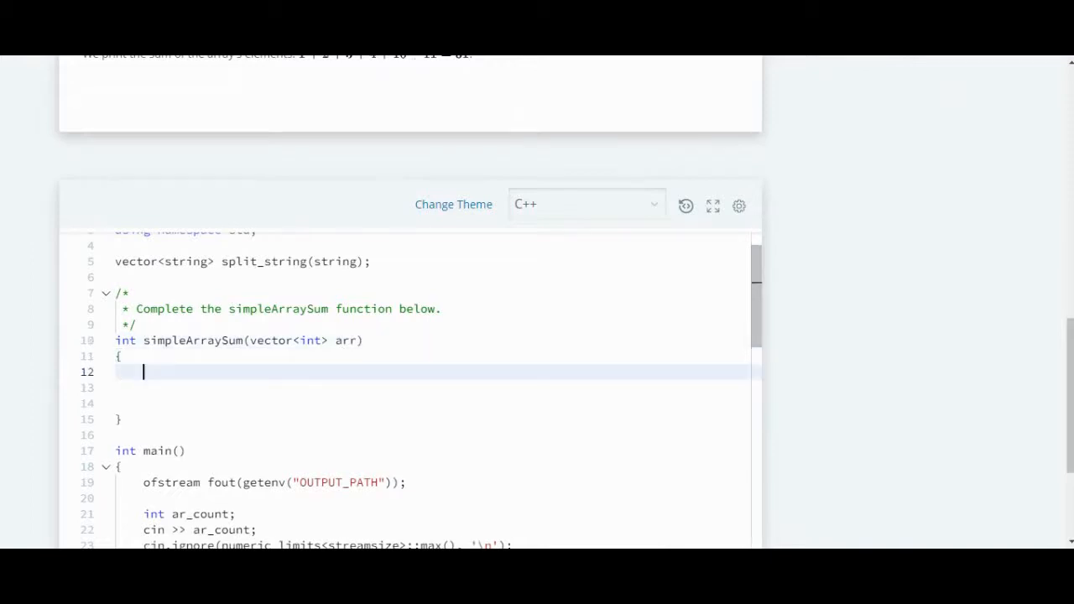
text(int n = arr.)
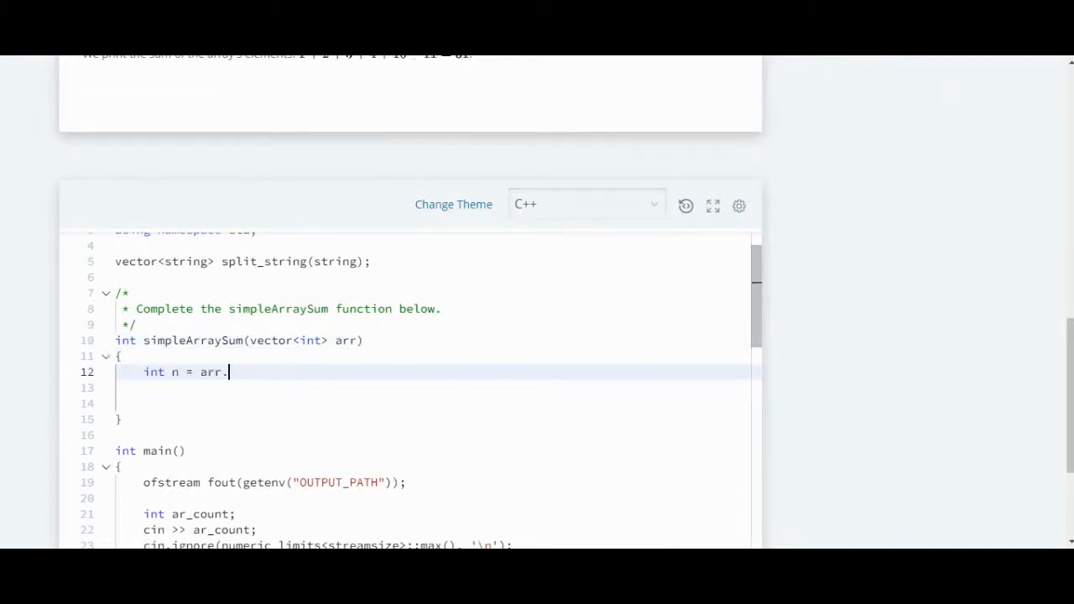
text(size)
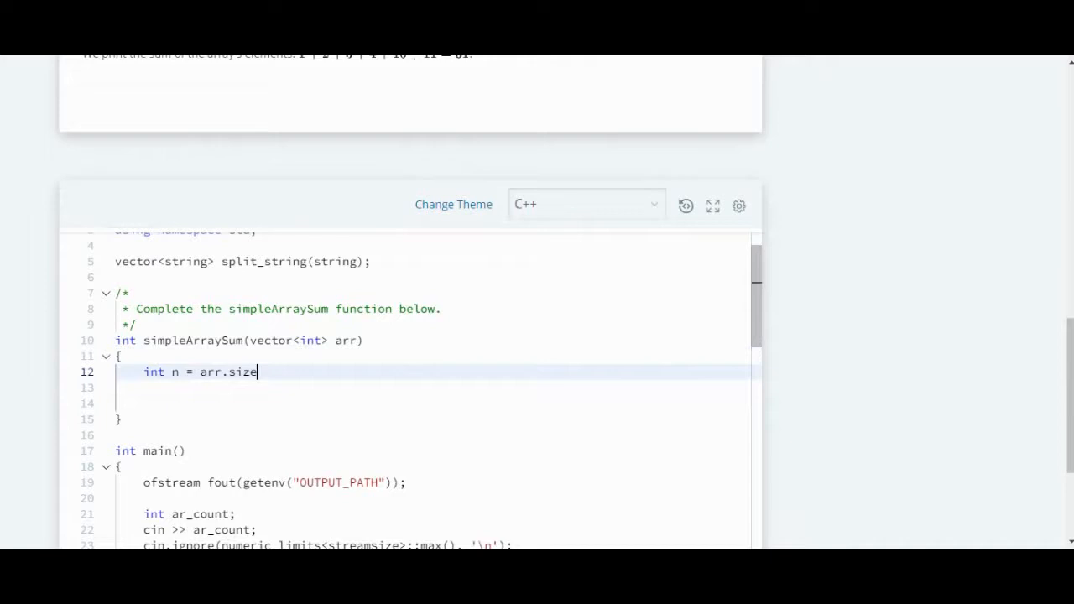
text(() ;)
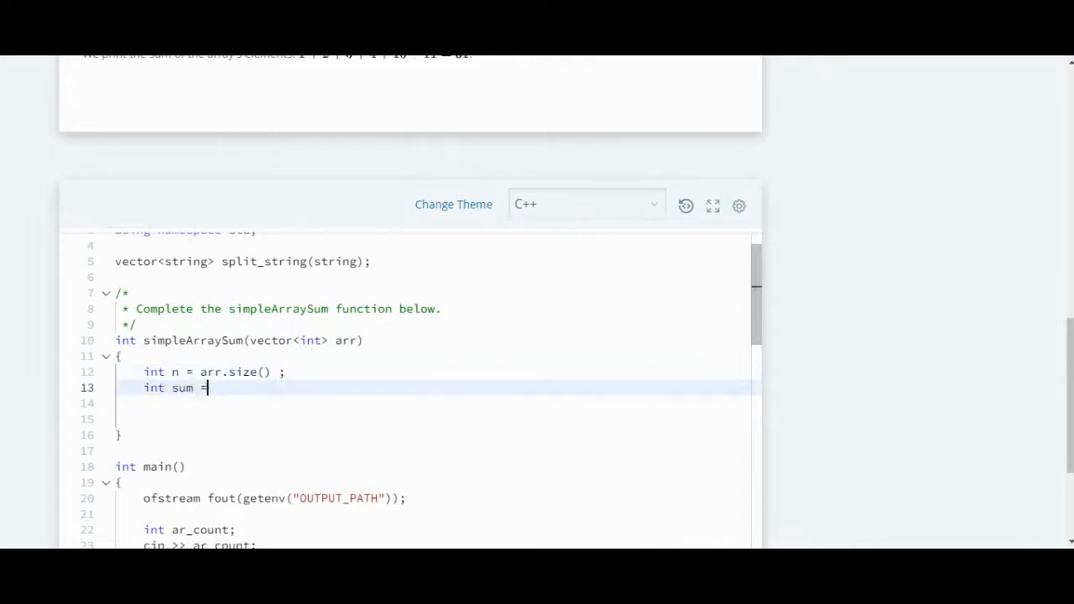
text(0 ;)
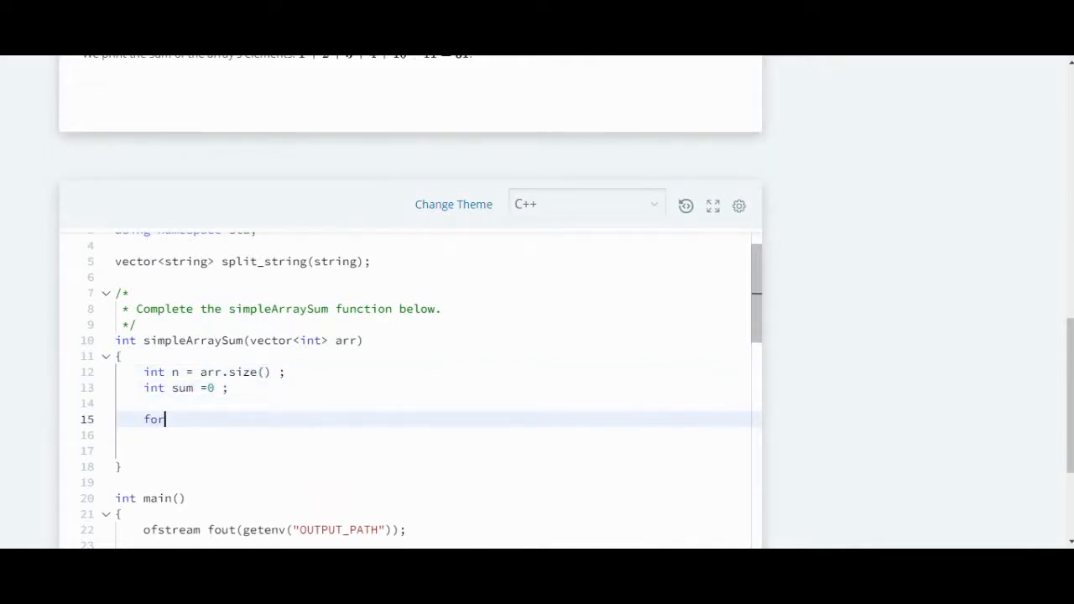
Step: Add for (int i=0; i<n; i++) sum += arr[i]; and return sum;
text((int i=0; i)
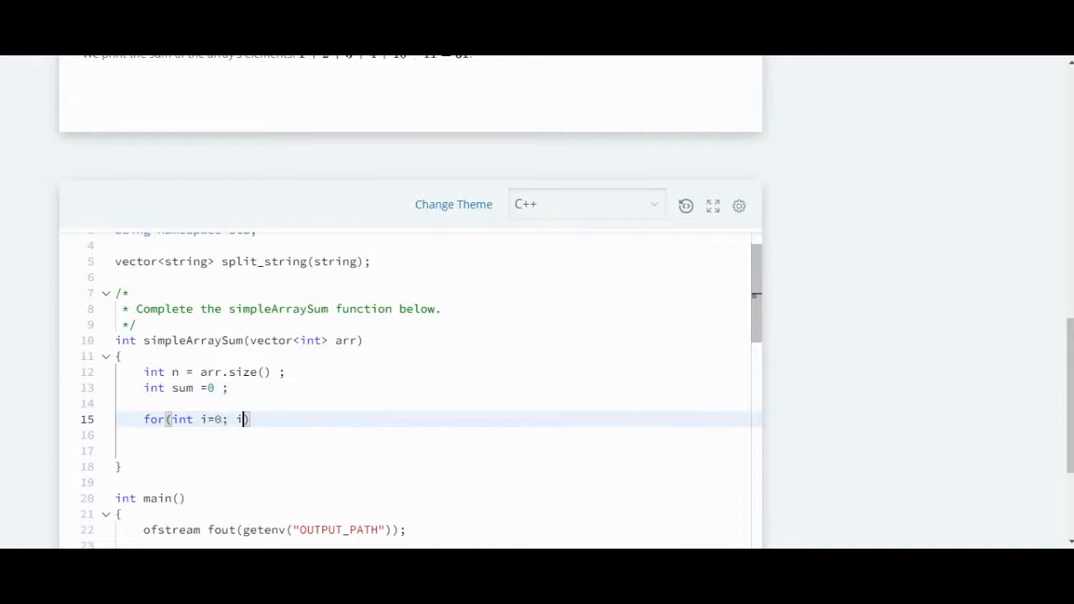
text(<n; i++))
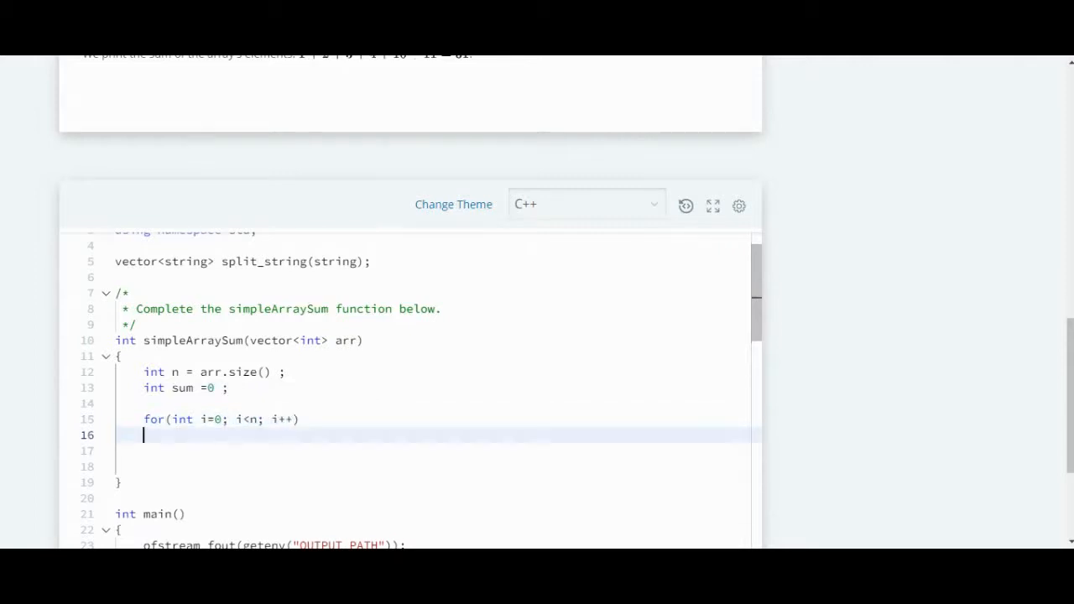
text(sum += arr[])
click(435, 466)
text(return)
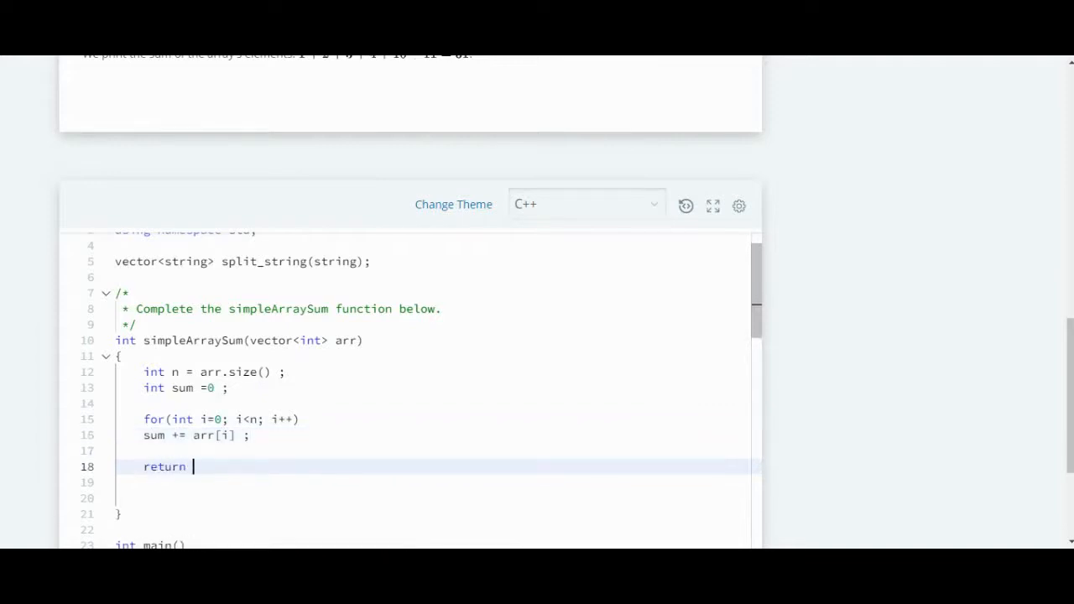
text(sum ;)
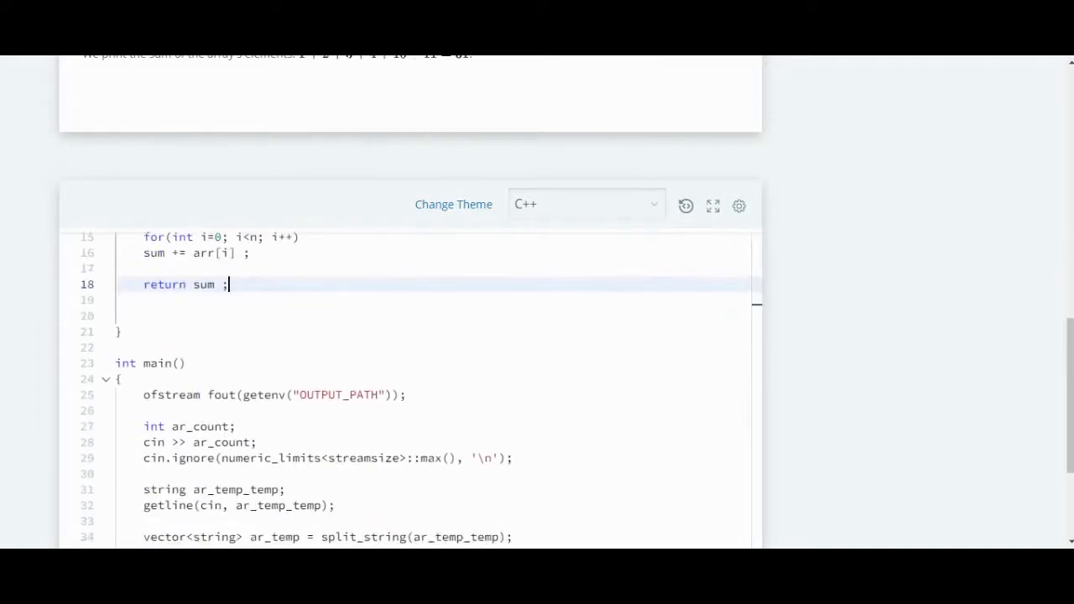
Step: Submit the code and view Test cases 0–2 passing with the Congratulations banner
click(701, 344)
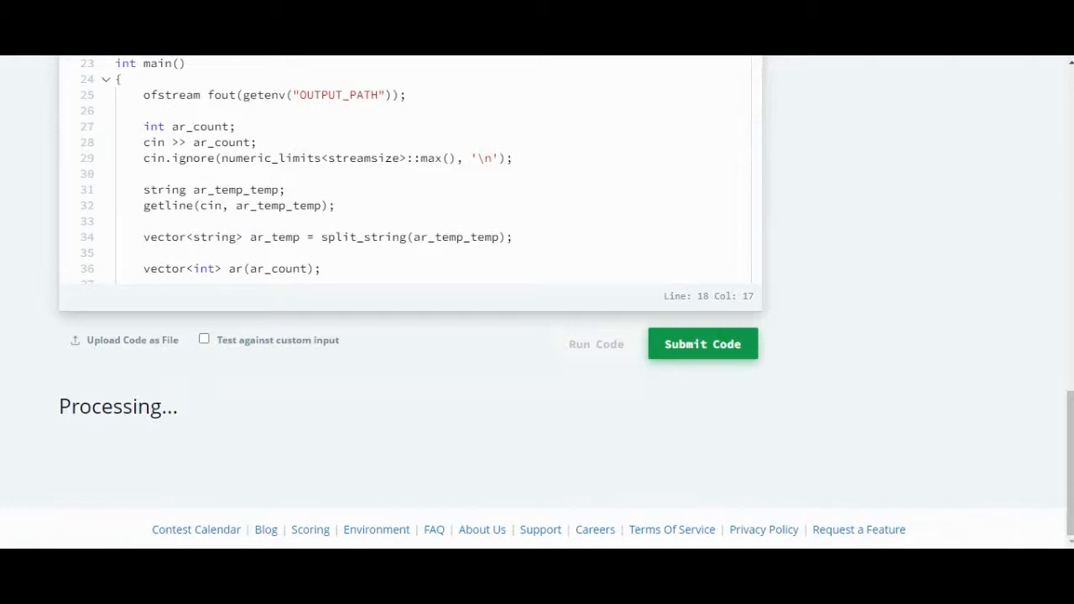
click(595, 344)
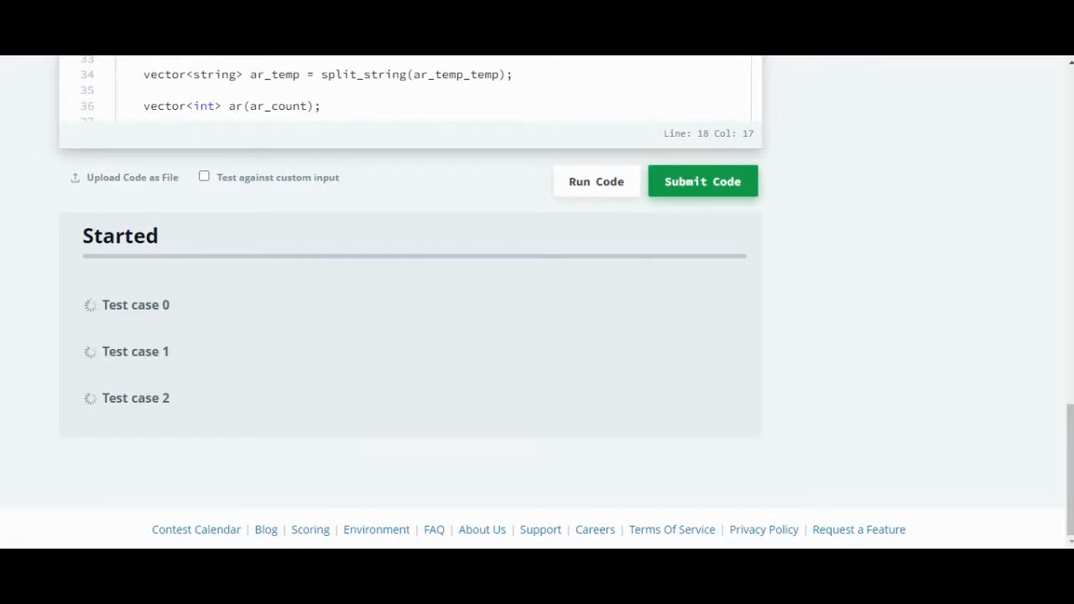
scroll(up, 3)
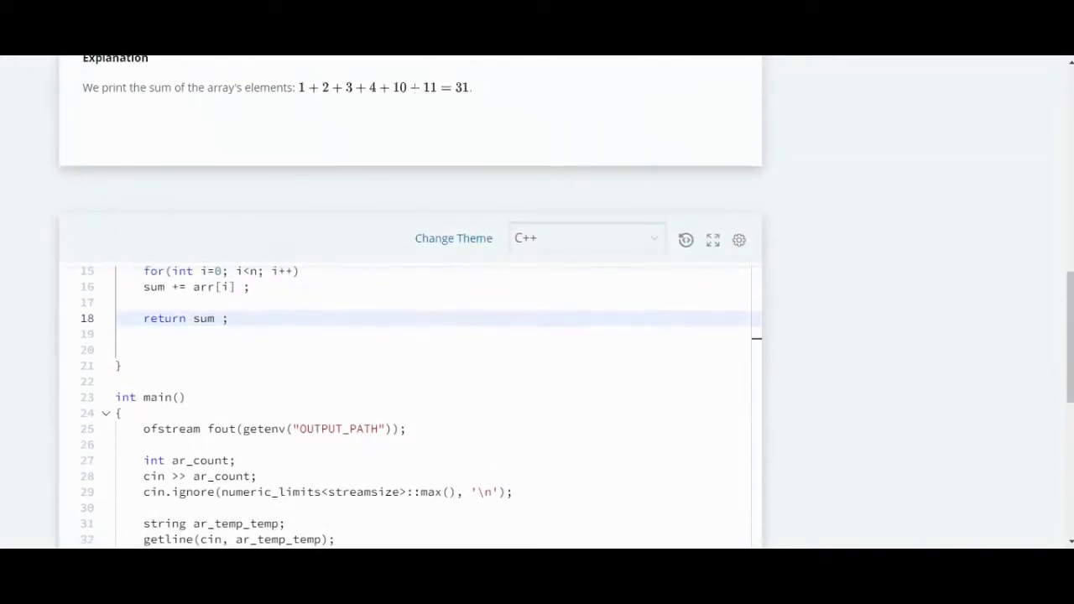
scroll(up, 3)
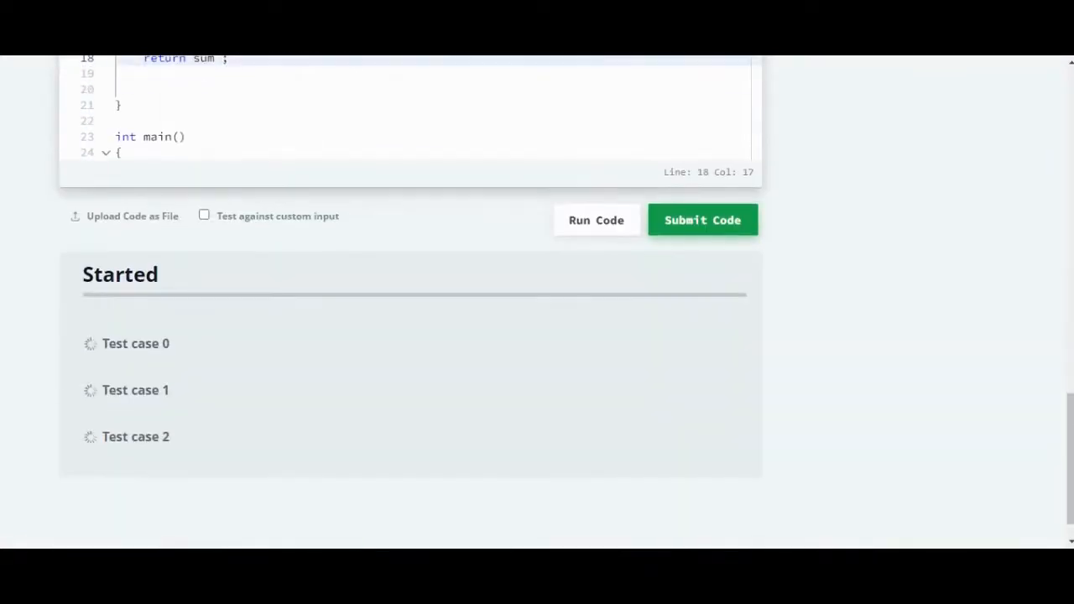
click(701, 220)
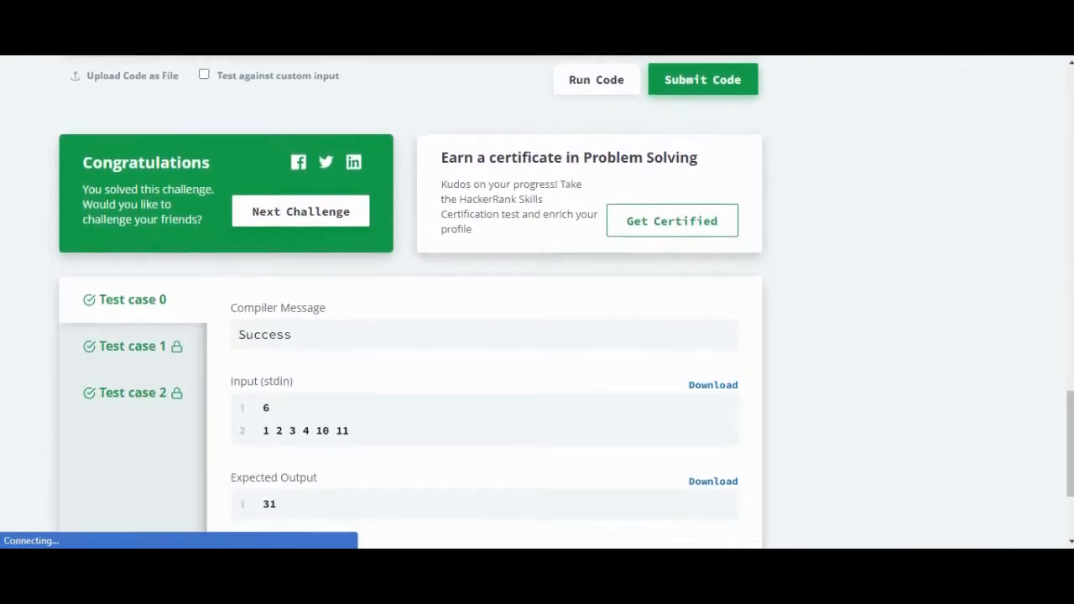
scroll(down, 3)
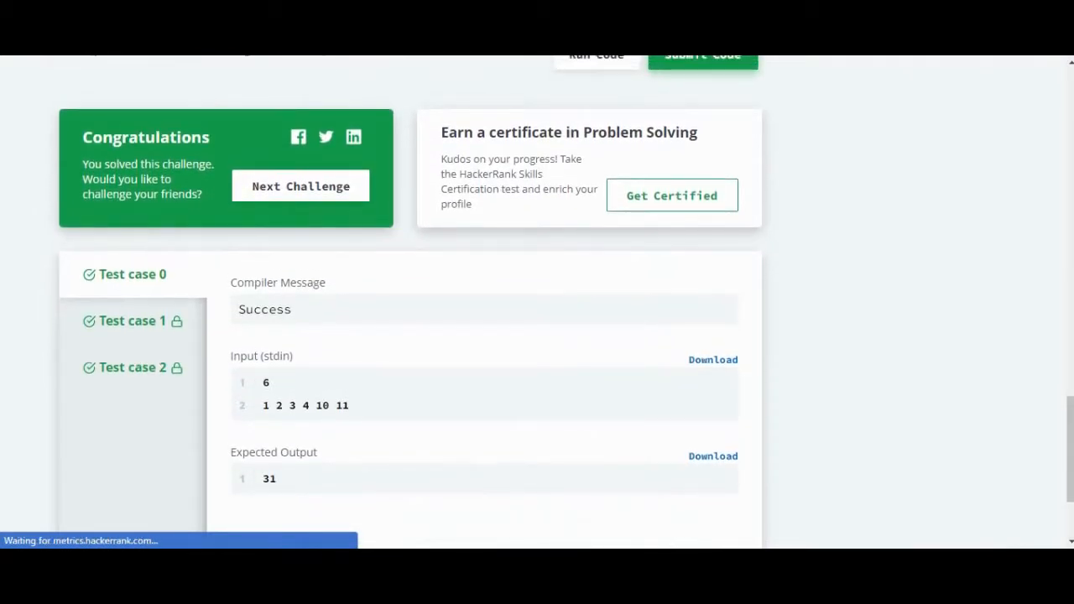